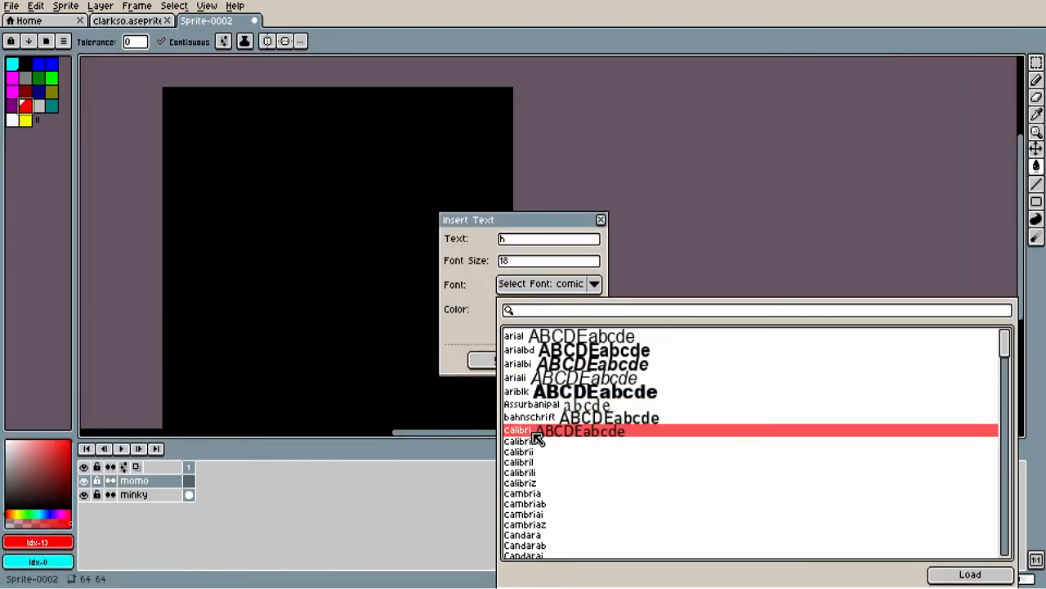
- Scroll the Select Font list to choose a font for the red 18-size 'h'
scroll(down, 3)
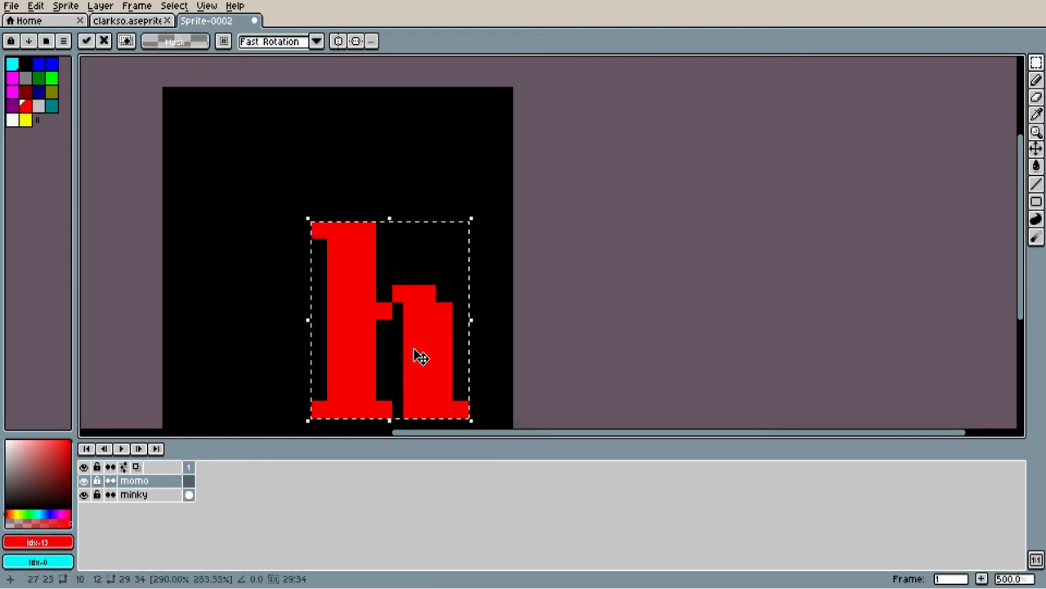
- Add the darker red offset shadow copy behind the 'h' and cancel the extra Insert Text dialog
right_click(135, 480)
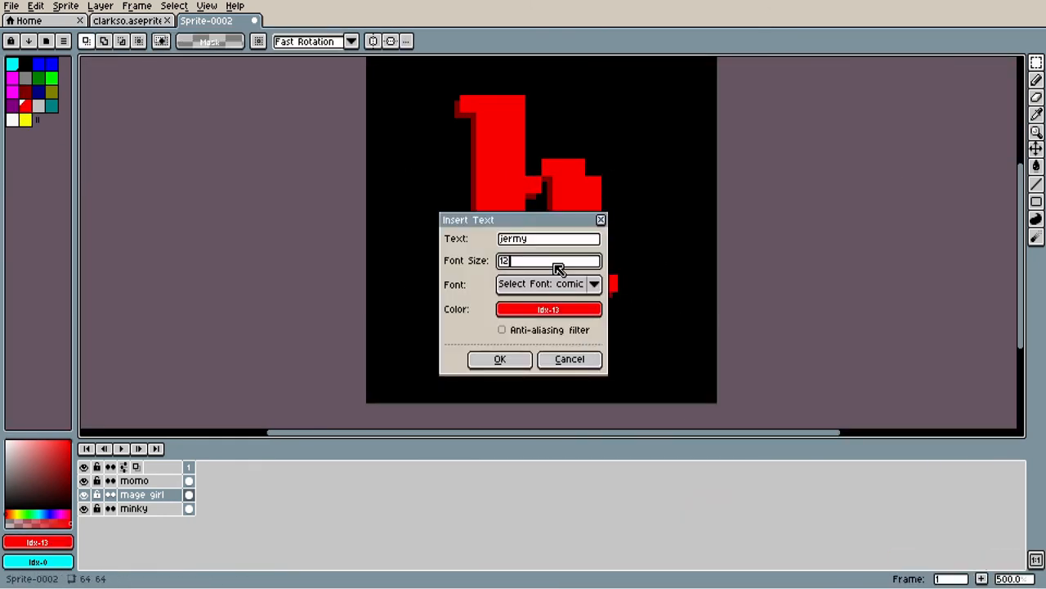
click(499, 360)
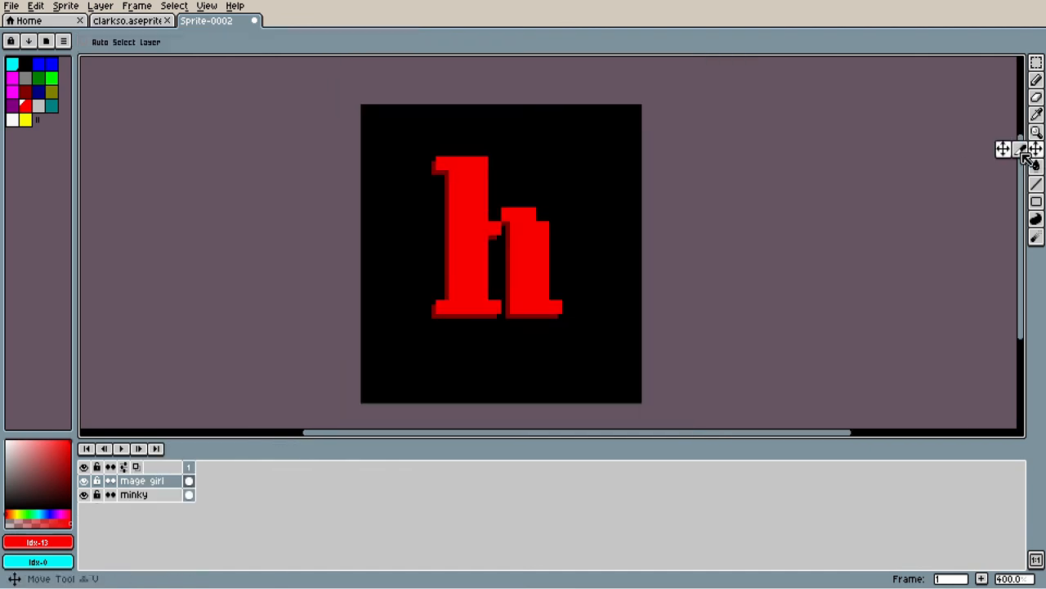